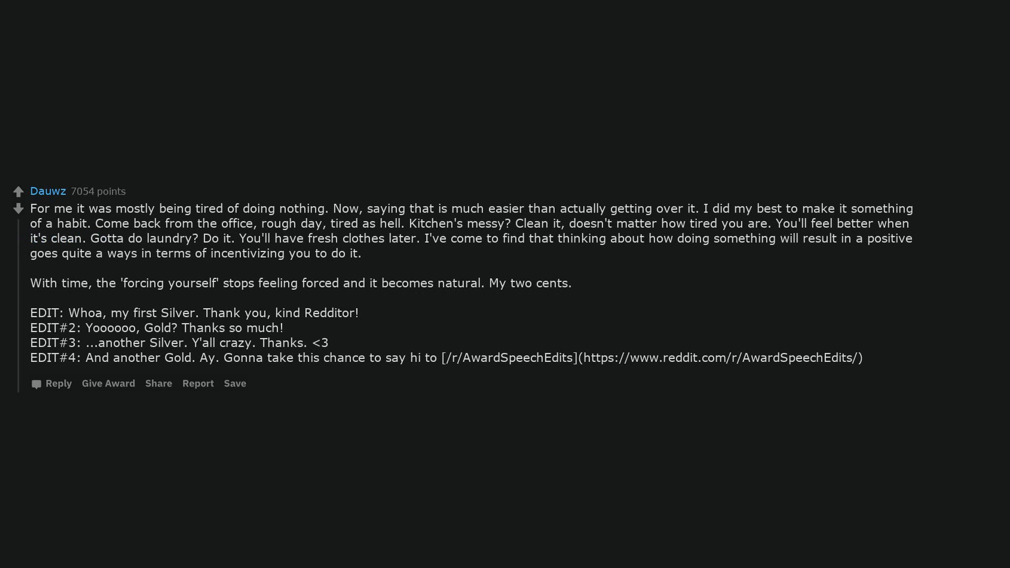
scroll(up, 3)
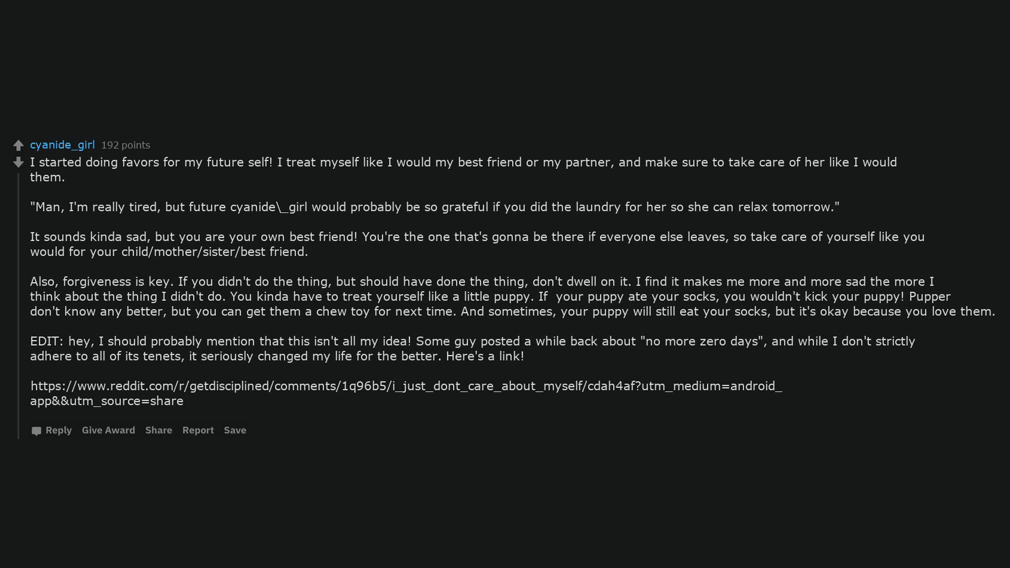
scroll(up, 3)
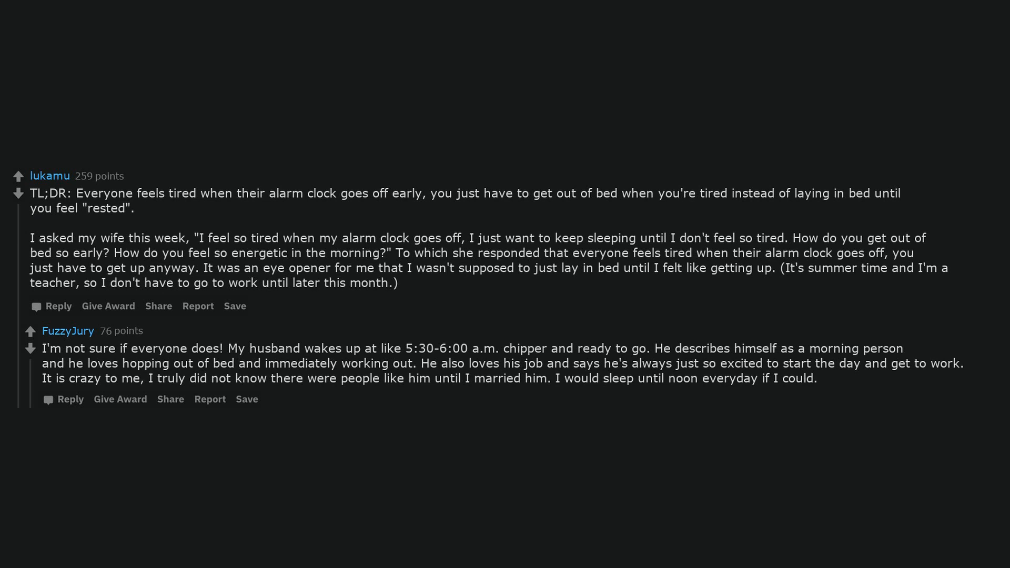
scroll(down, 3)
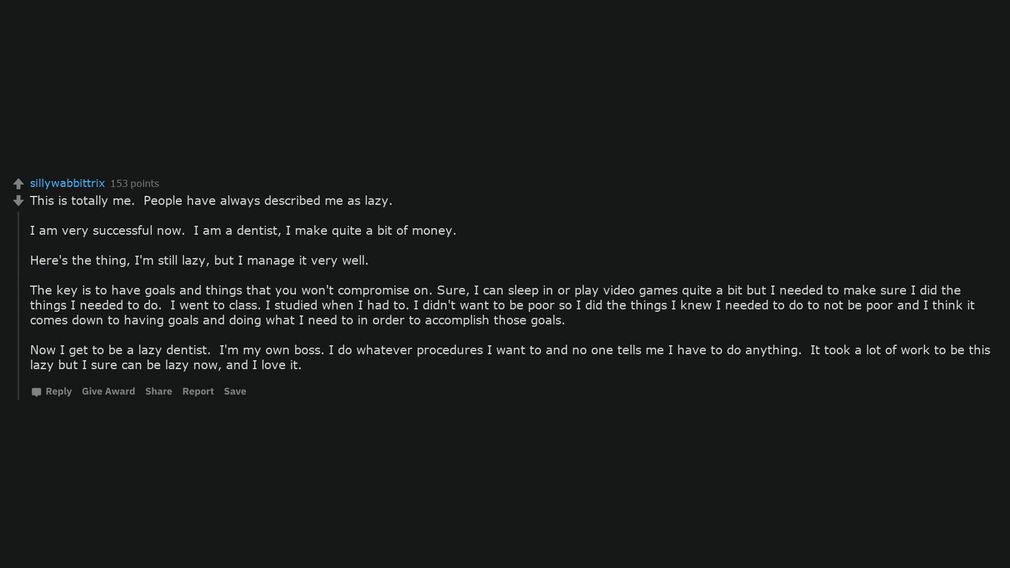
scroll(down, 3)
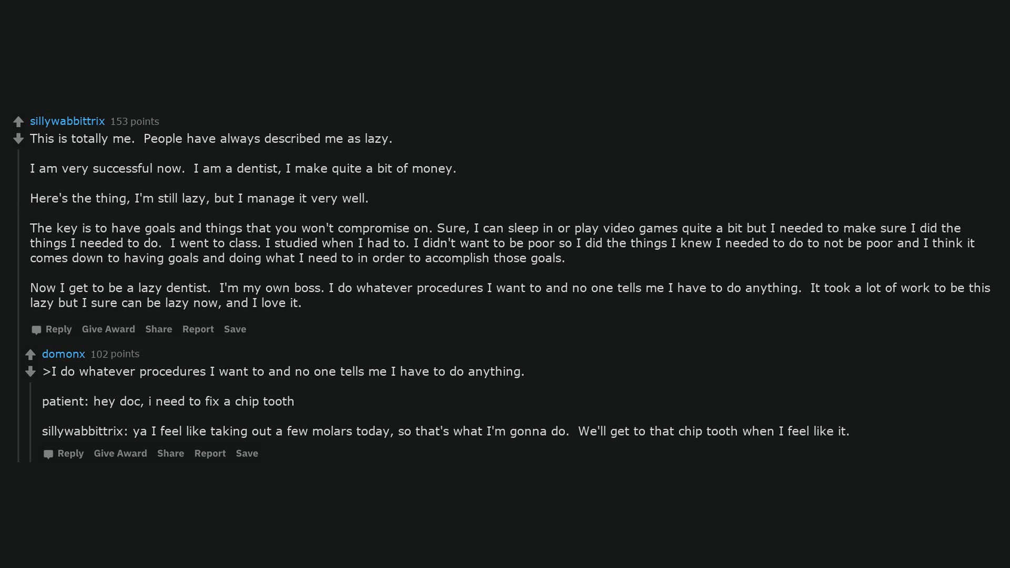
scroll(down, 3)
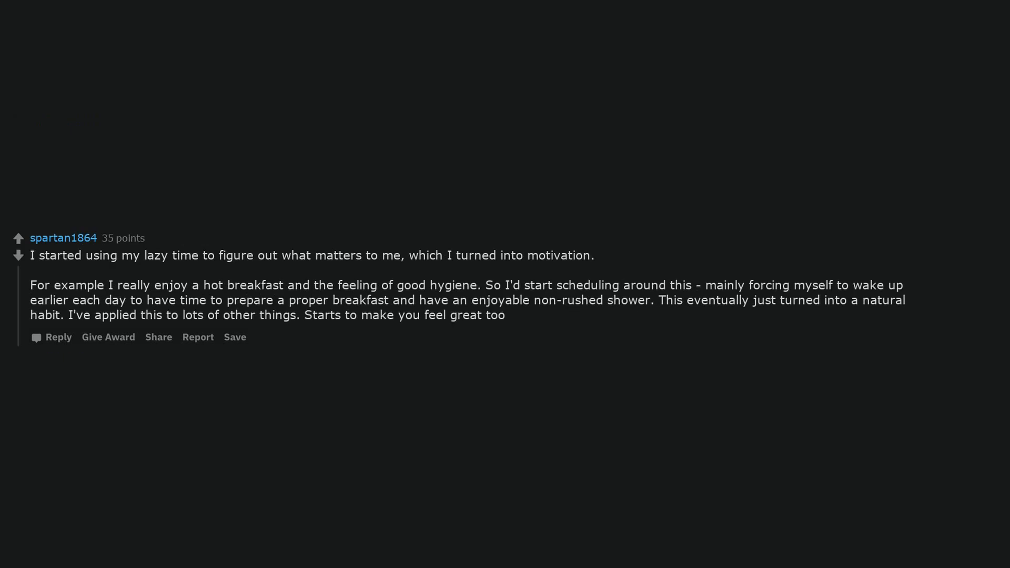